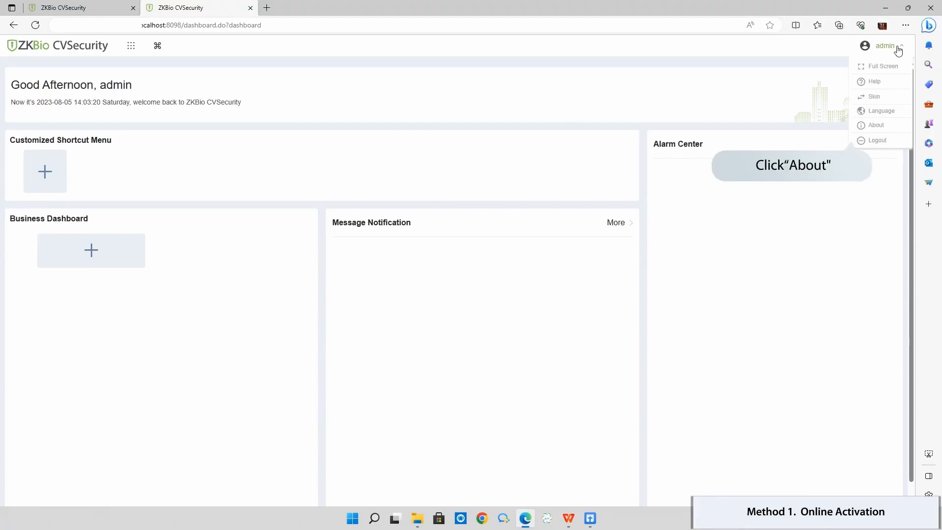
Show the About information with version 6.0.0 and trial modules expiring 2023-10-04
{"action": "left_click", "coordinate": [875, 125]}
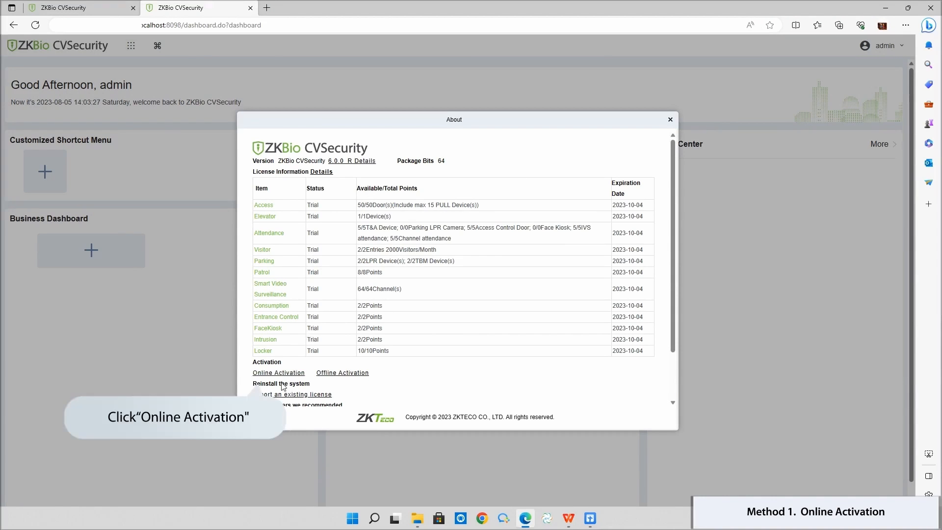
Enter company details and dealer 'ZKTeco test' for online activation, attaching the SN.xml file
{"action": "left_click", "coordinate": [278, 372]}
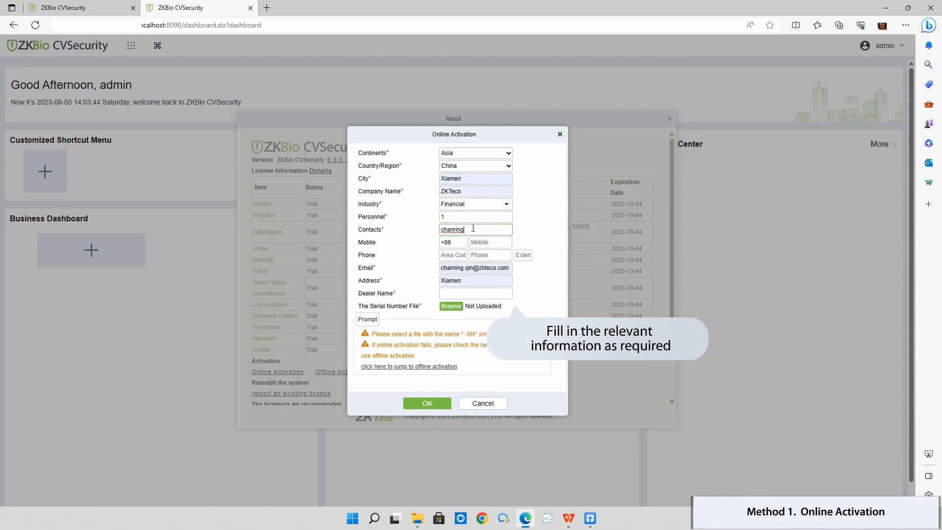
{"action": "type", "text": "ZK"}
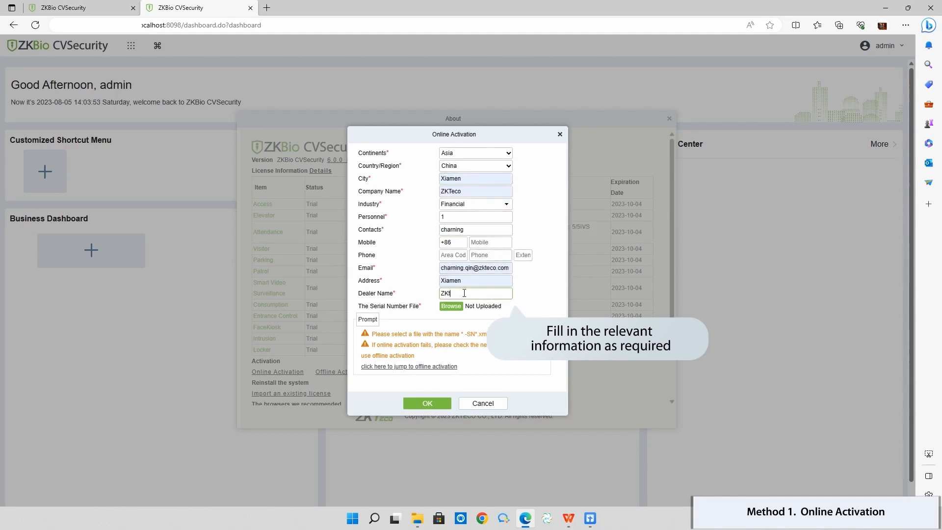
{"action": "type", "text": "ZKTeco test"}
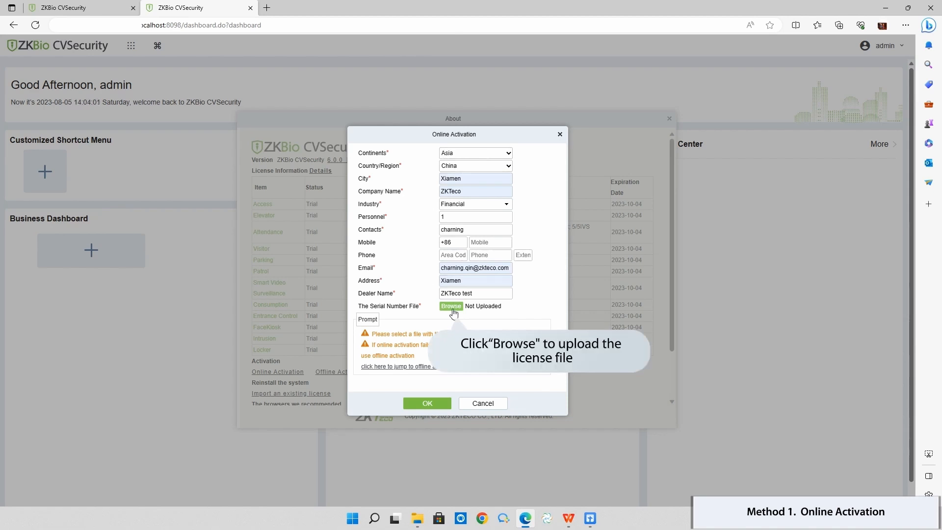
{"action": "left_click", "coordinate": [450, 305]}
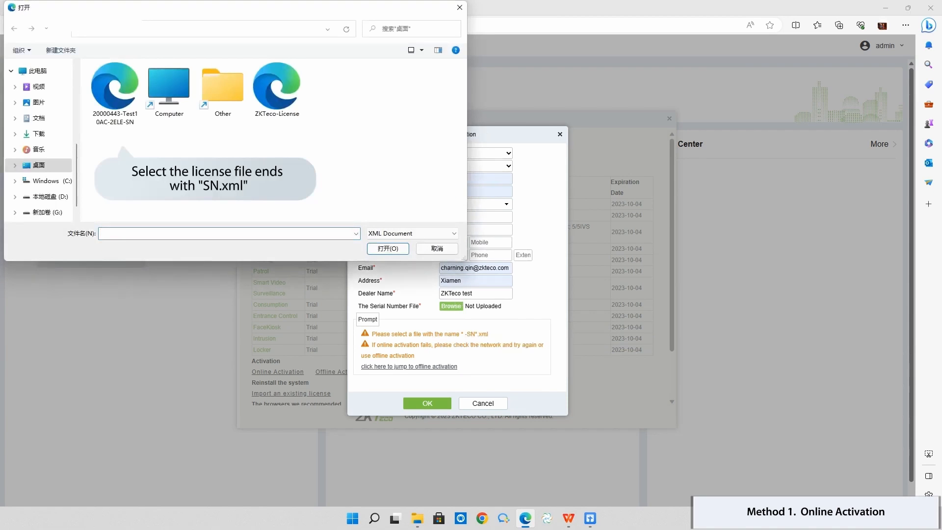
{"action": "left_click", "coordinate": [114, 87]}
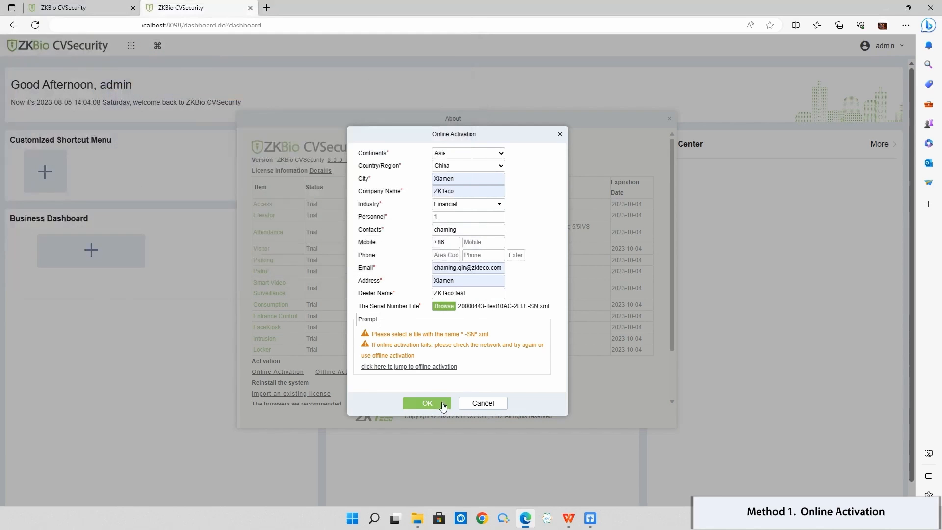
{"action": "left_click", "coordinate": [427, 403]}
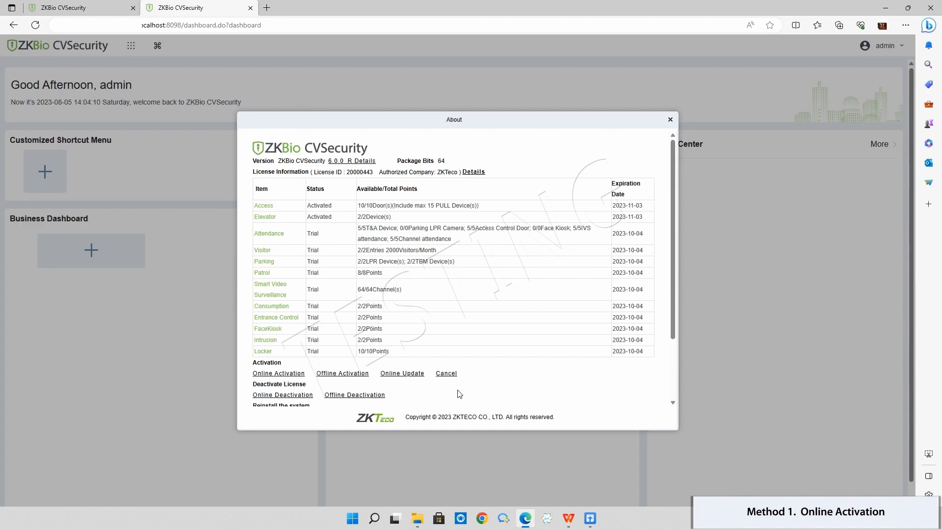
{"action": "left_click", "coordinate": [278, 373]}
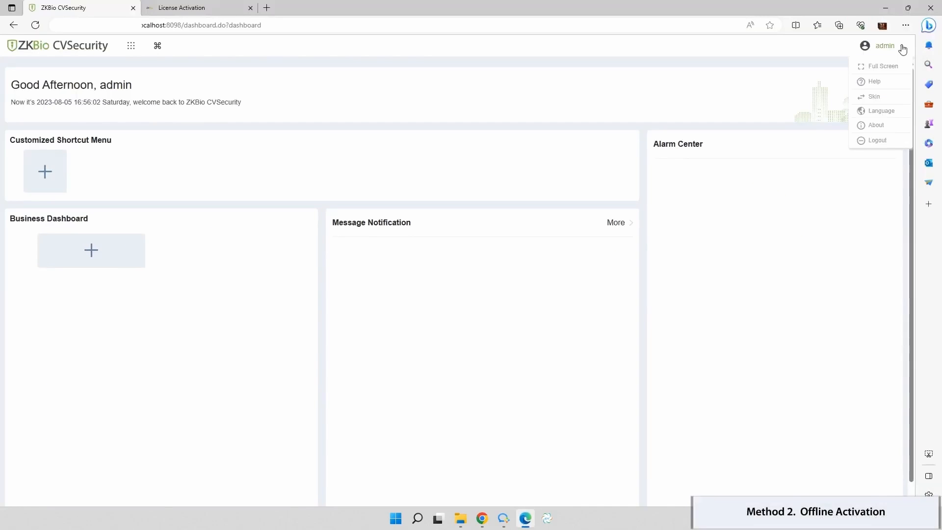
Reopen the About information and bring up the Offline Activation form
{"action": "left_click", "coordinate": [875, 125]}
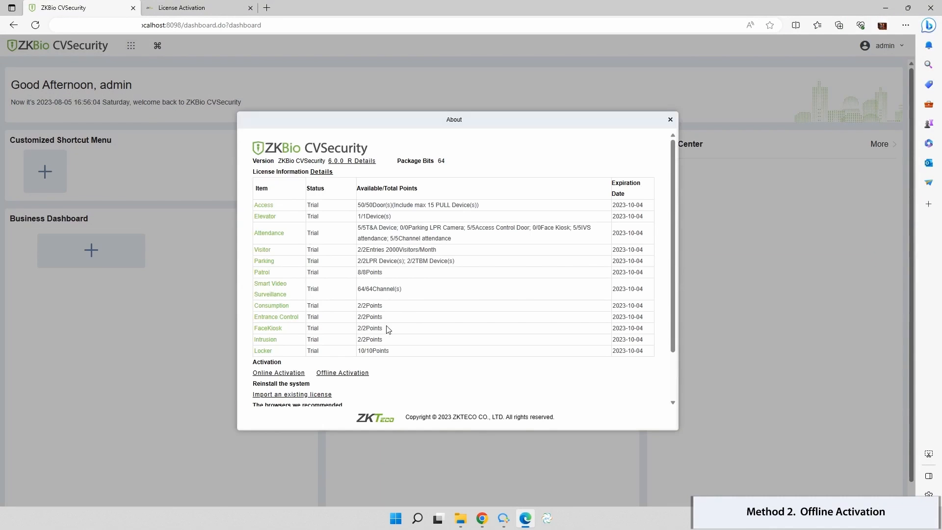
{"action": "left_click", "coordinate": [342, 372]}
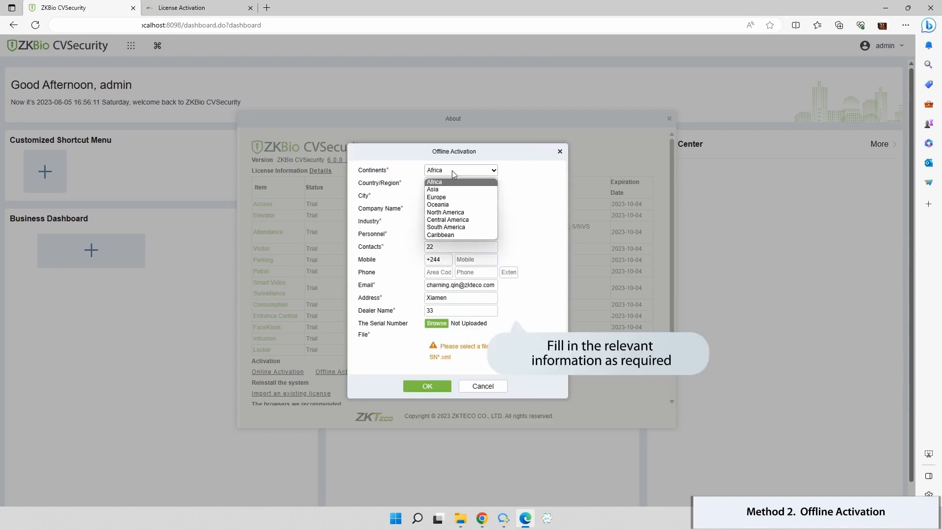
Set continent to Asia, attach the 20000447 SN.xml file, and submit the offline details
{"action": "left_click", "coordinate": [433, 189]}
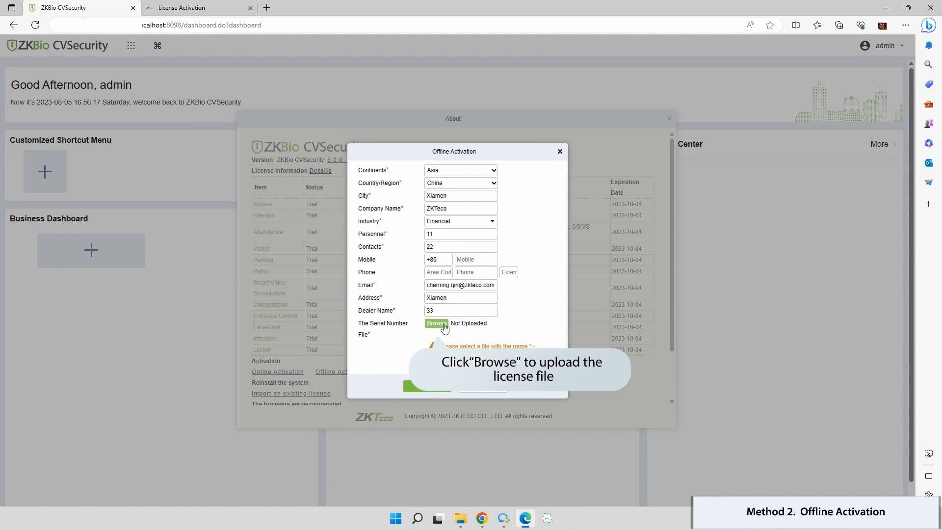
{"action": "left_click", "coordinate": [436, 323]}
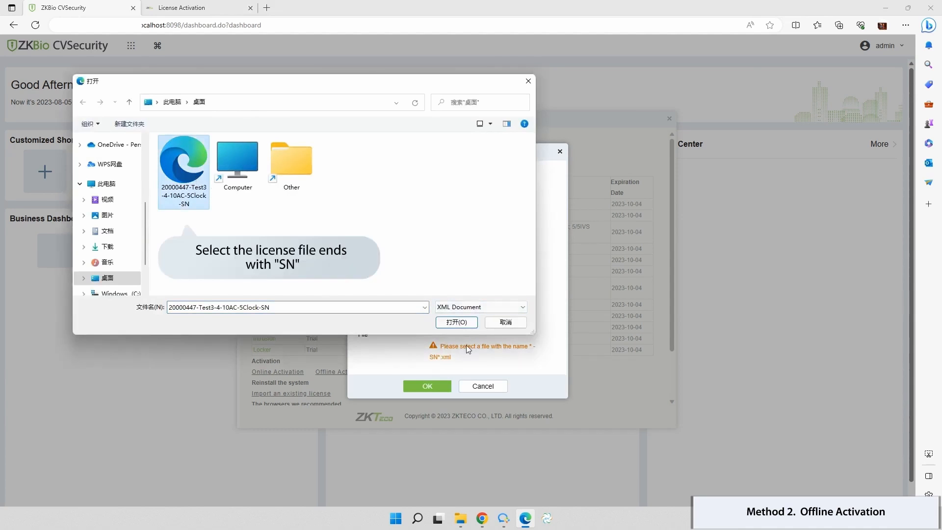
{"action": "left_click", "coordinate": [455, 322]}
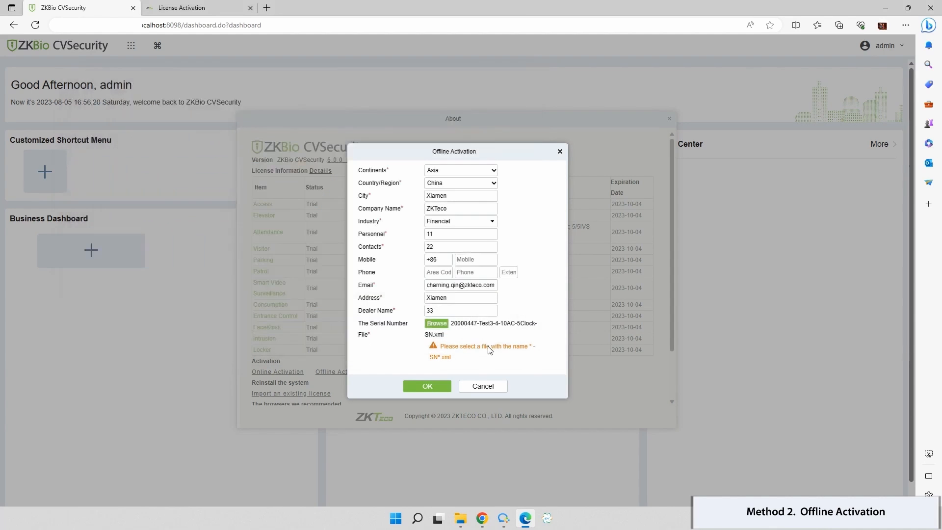
{"action": "left_click", "coordinate": [427, 386]}
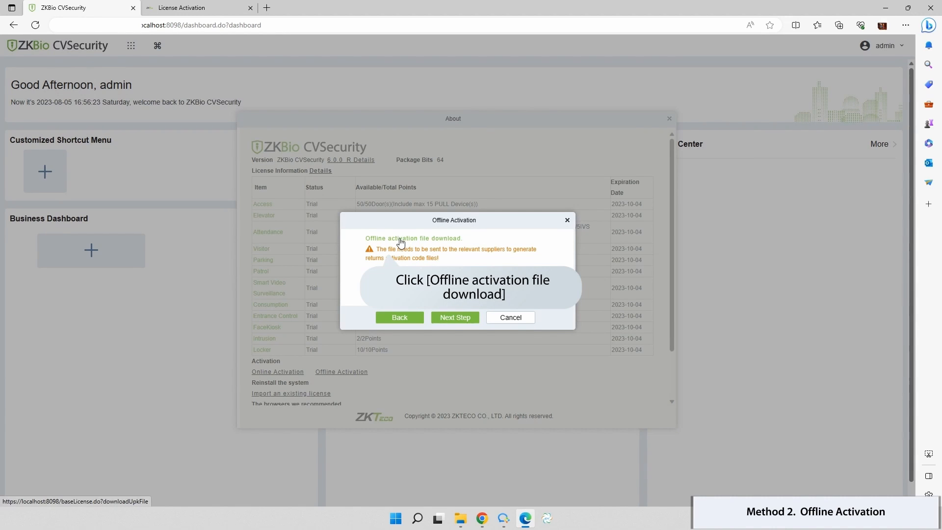
Download the offline activation file ZKTeco_lic_upk.xml
{"action": "left_click", "coordinate": [413, 238]}
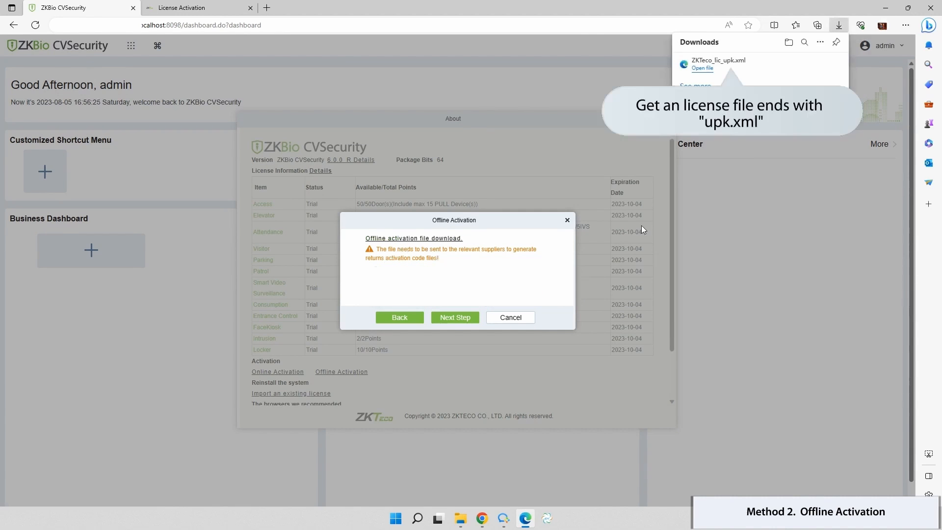
{"action": "mouse_move", "coordinate": [743, 190]}
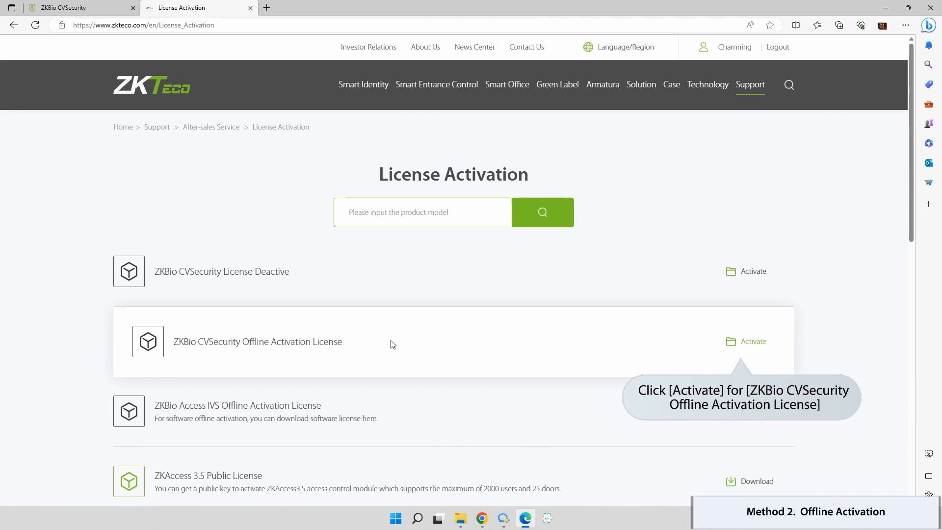
{"action": "mouse_move", "coordinate": [745, 346]}
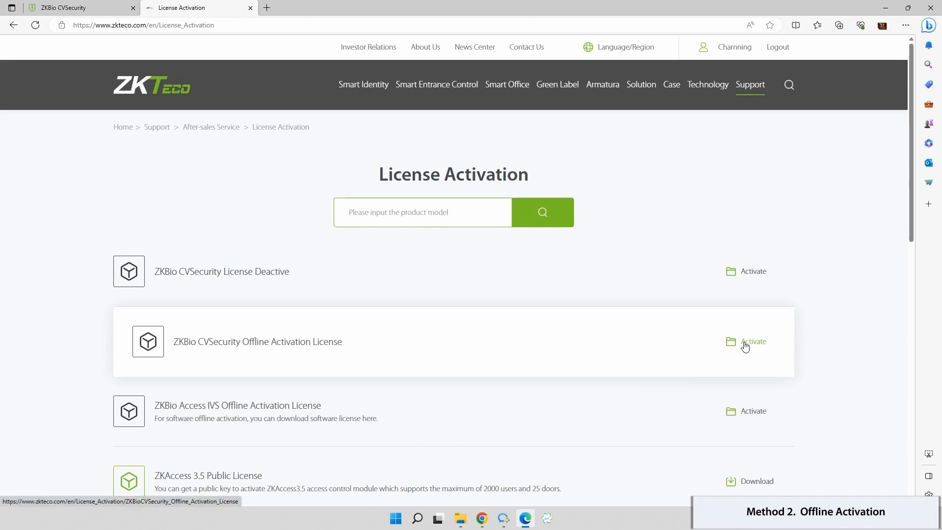
Open the ZKBio CVSecurity Offline Activation License page on the ZKTeco website
{"action": "left_click", "coordinate": [752, 342]}
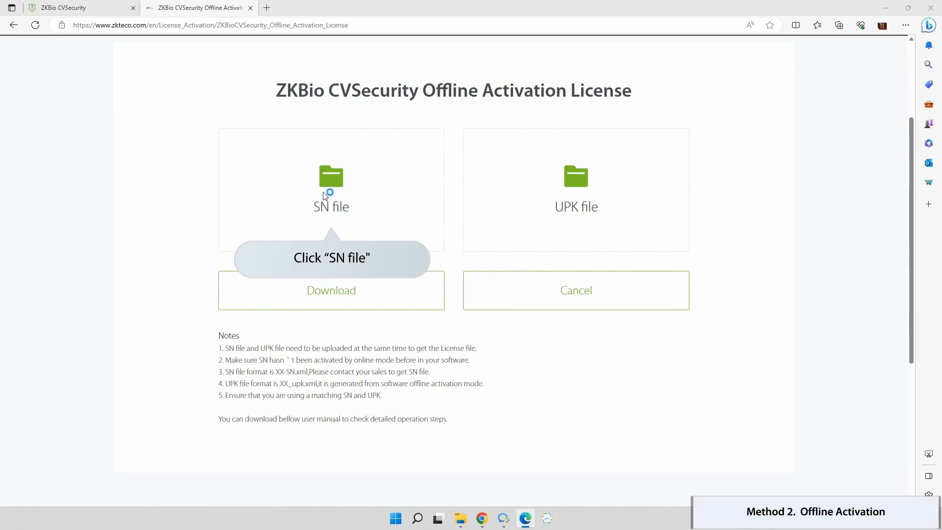
{"action": "left_click", "coordinate": [331, 188]}
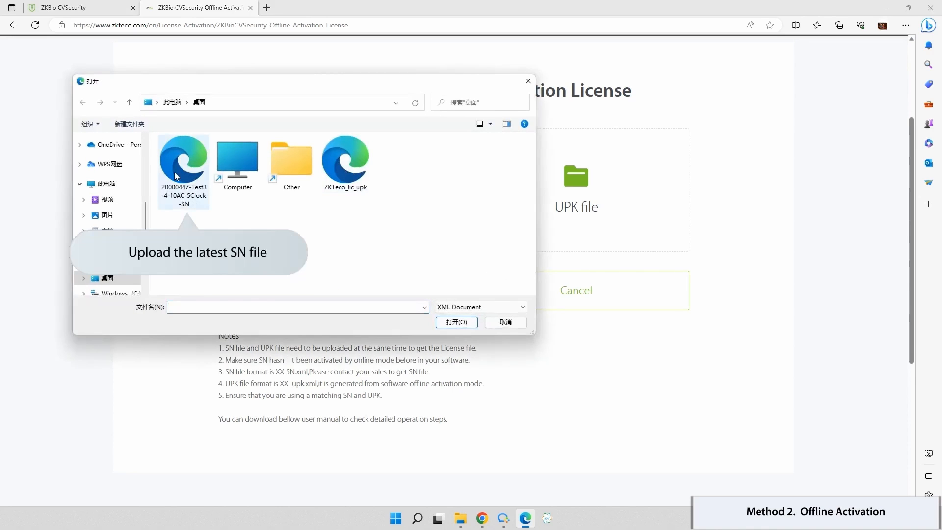
{"action": "double_click", "coordinate": [183, 162]}
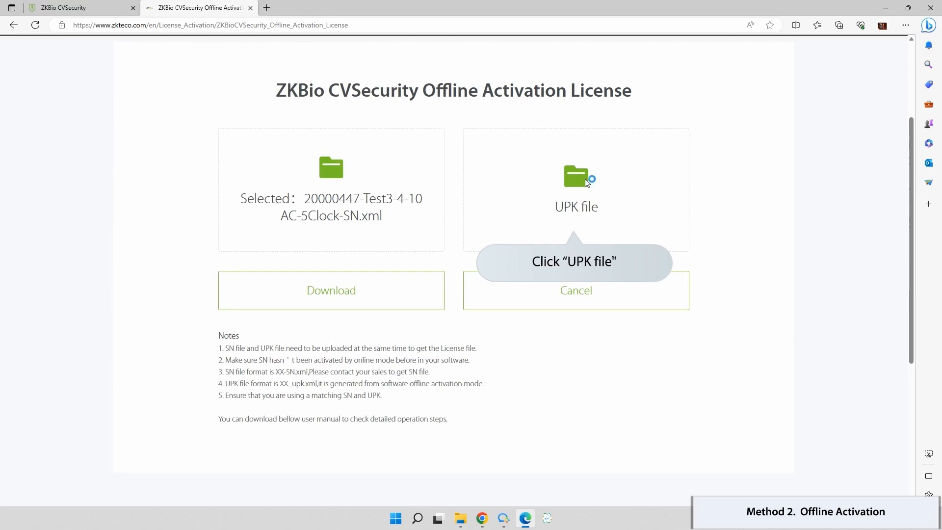
{"action": "left_click", "coordinate": [576, 180]}
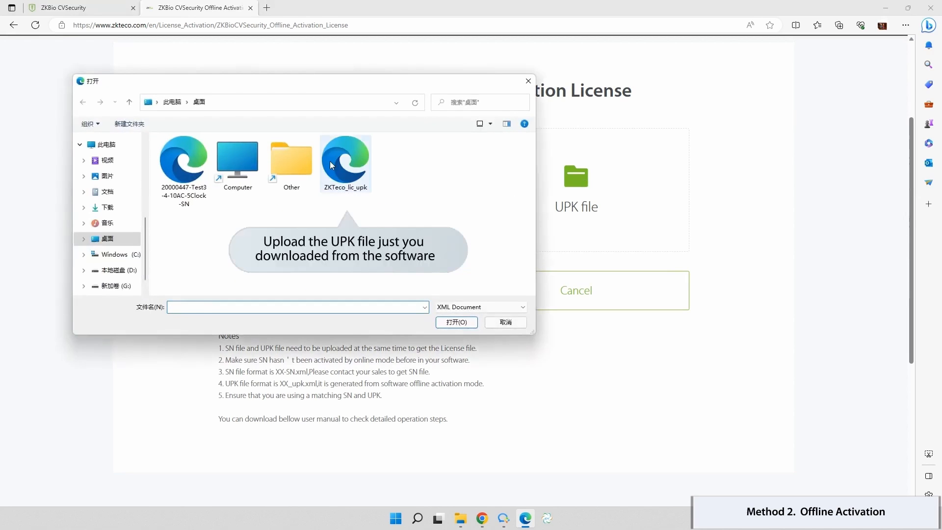
{"action": "double_click", "coordinate": [345, 163]}
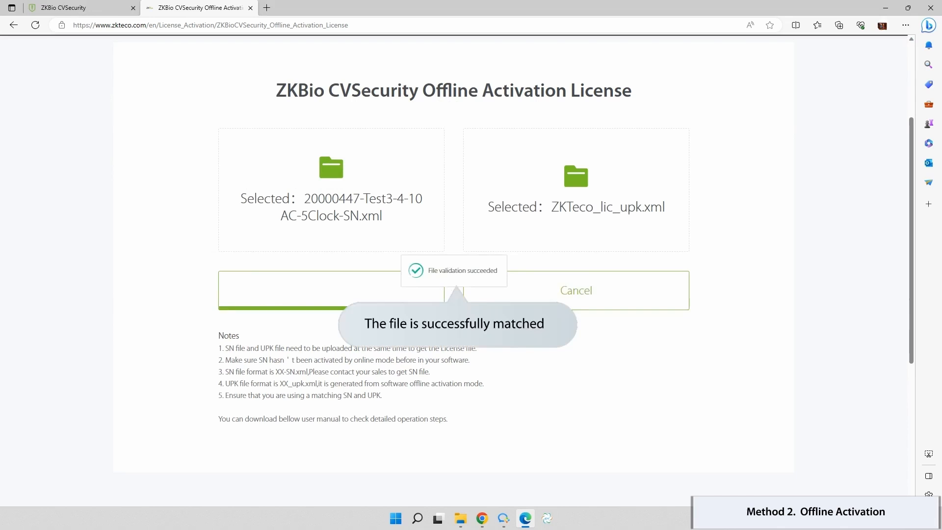
Download the generated license file from the ZKTeco website
{"action": "left_click", "coordinate": [332, 290]}
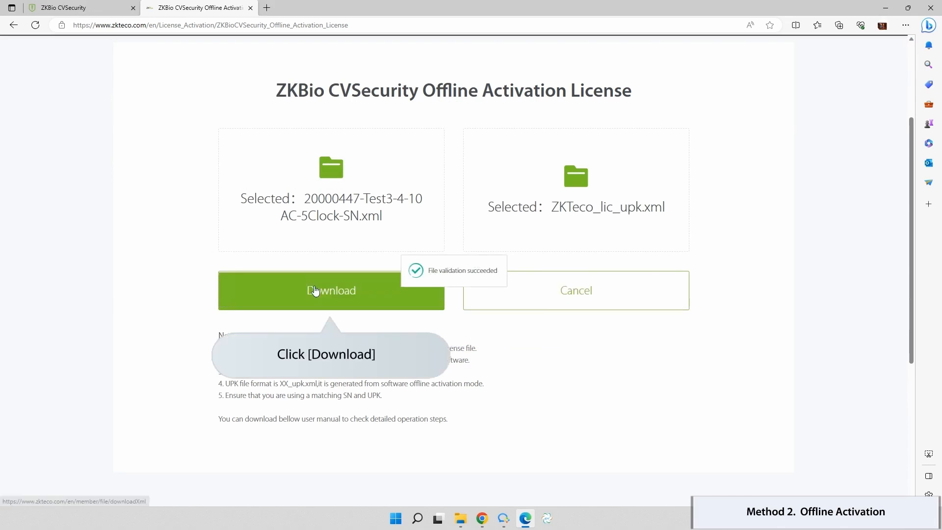
{"action": "left_click", "coordinate": [331, 290]}
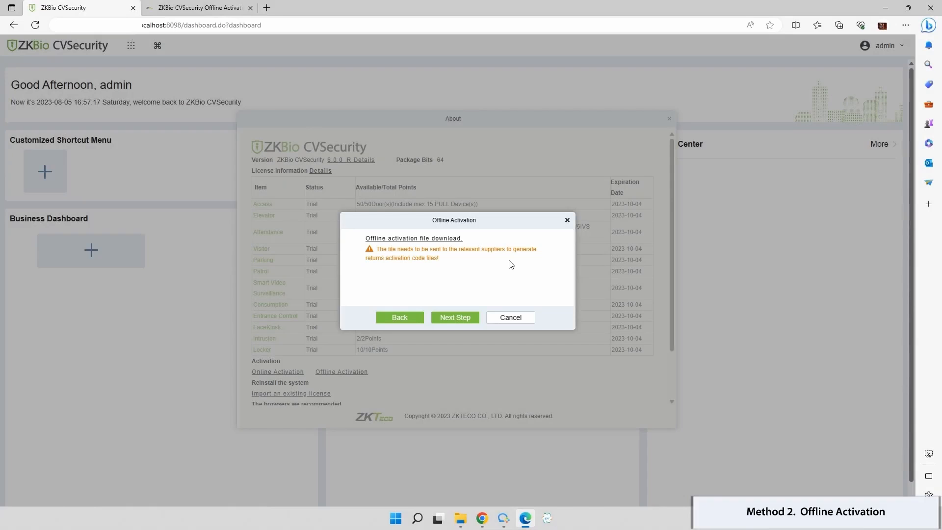
{"action": "left_click", "coordinate": [510, 318]}
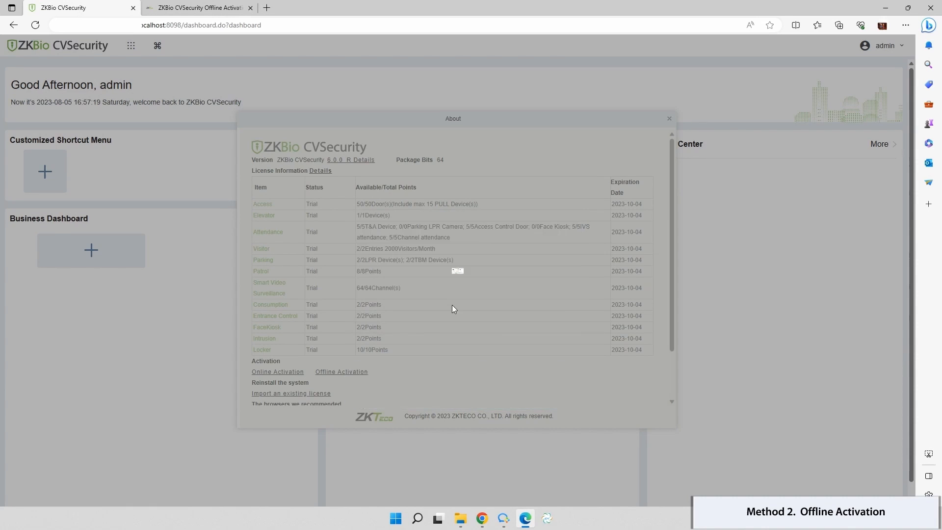
{"action": "left_click", "coordinate": [291, 392]}
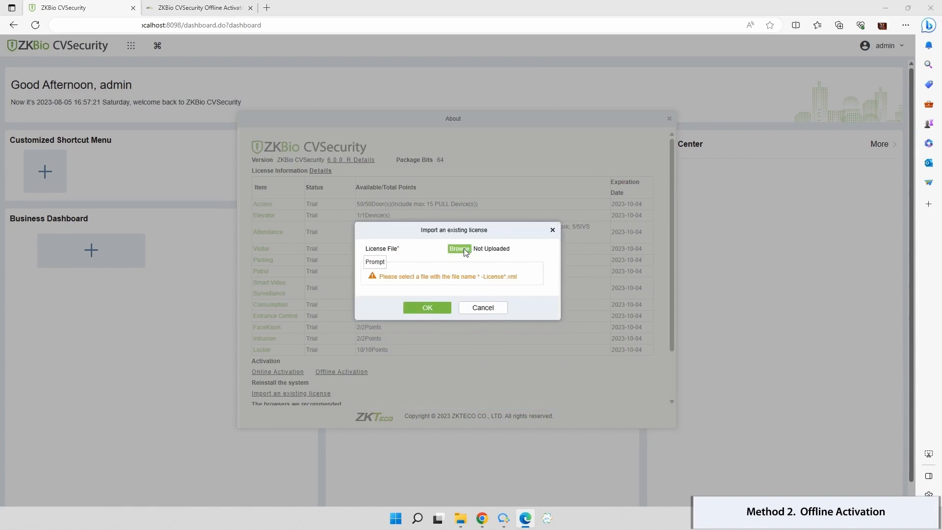
{"action": "left_click", "coordinate": [459, 248]}
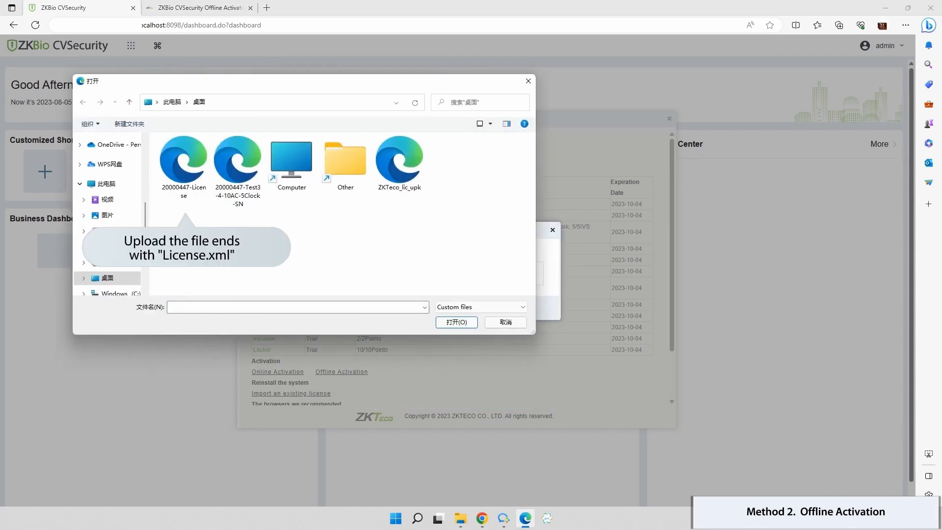
{"action": "left_click", "coordinate": [183, 163]}
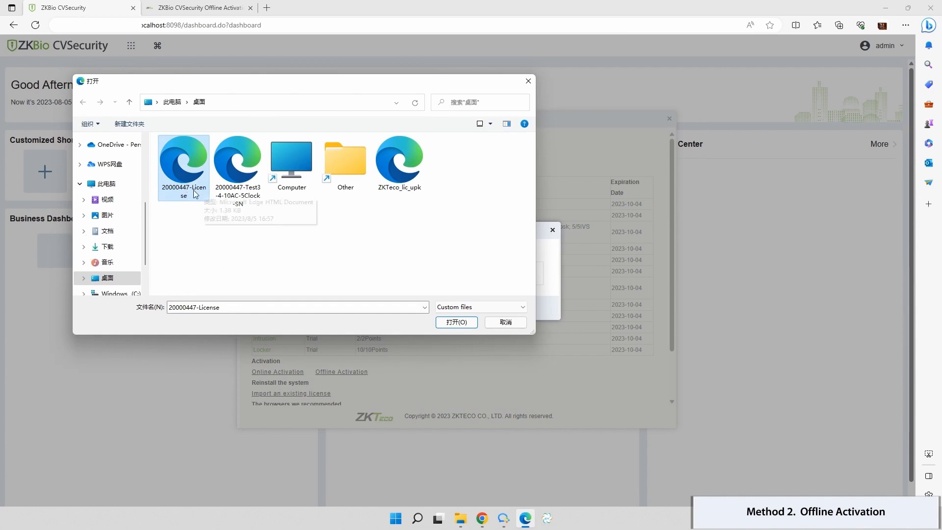
{"action": "left_click", "coordinate": [456, 321]}
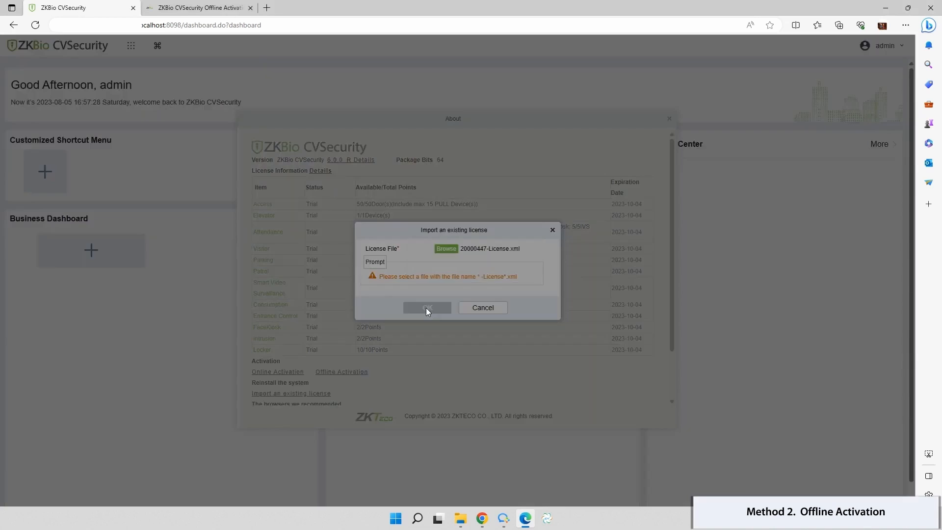
{"action": "left_click", "coordinate": [427, 307]}
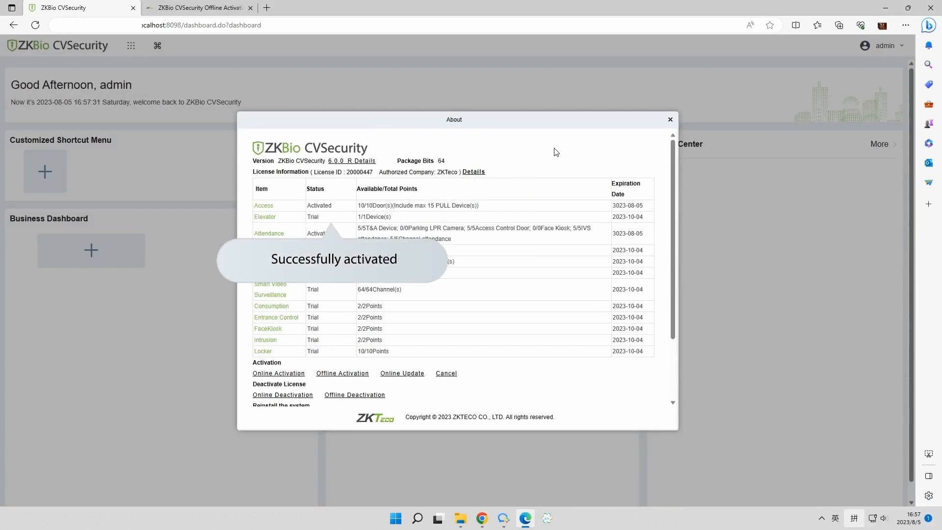